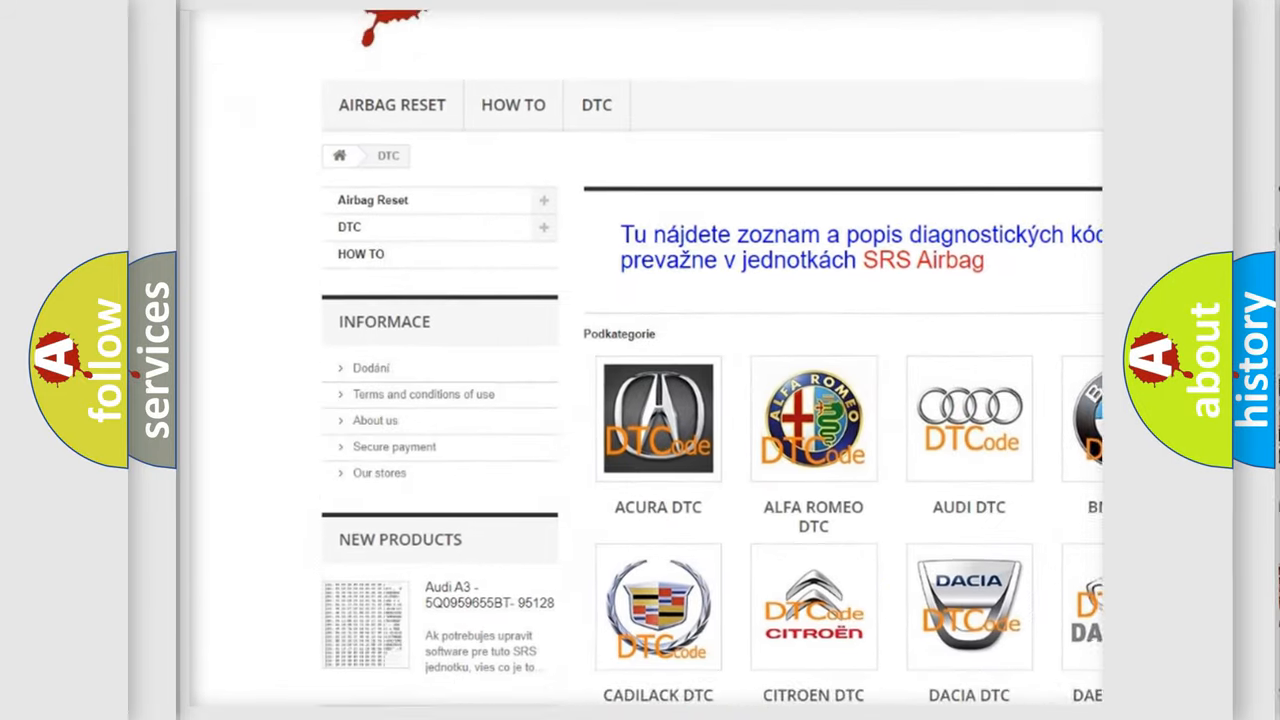
pyautogui.scroll(-3)
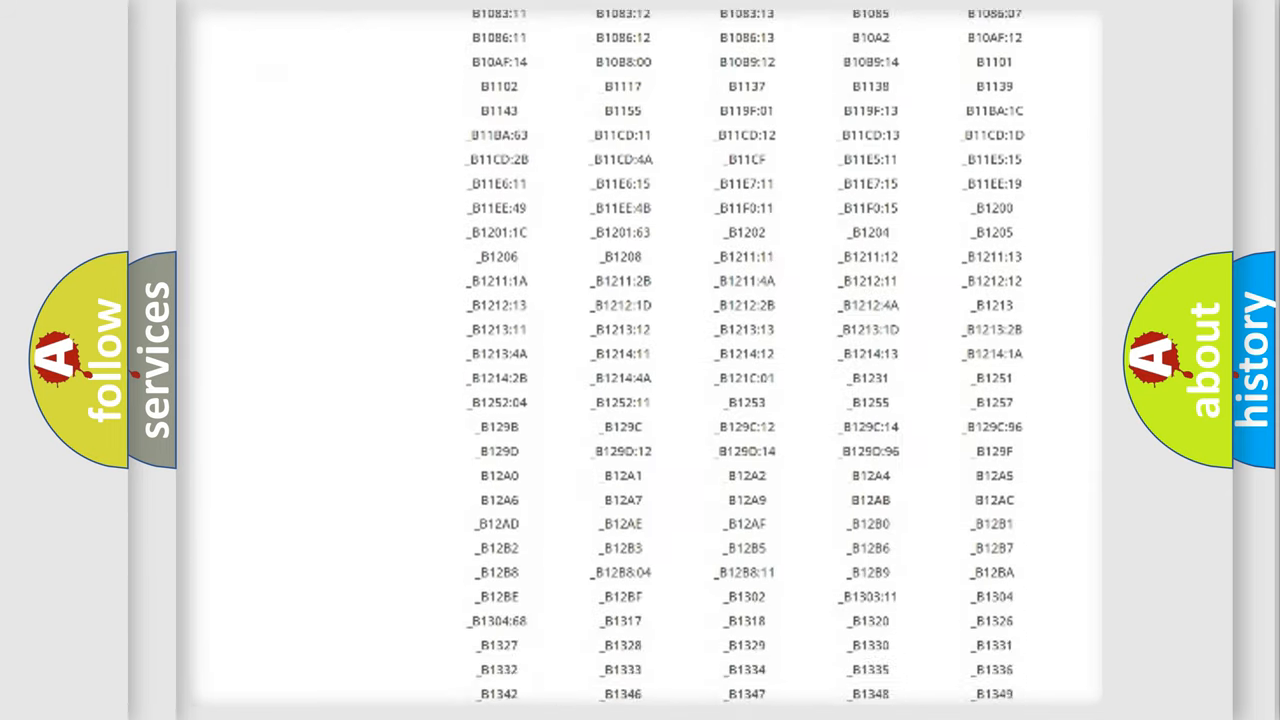
pyautogui.scroll(-3)
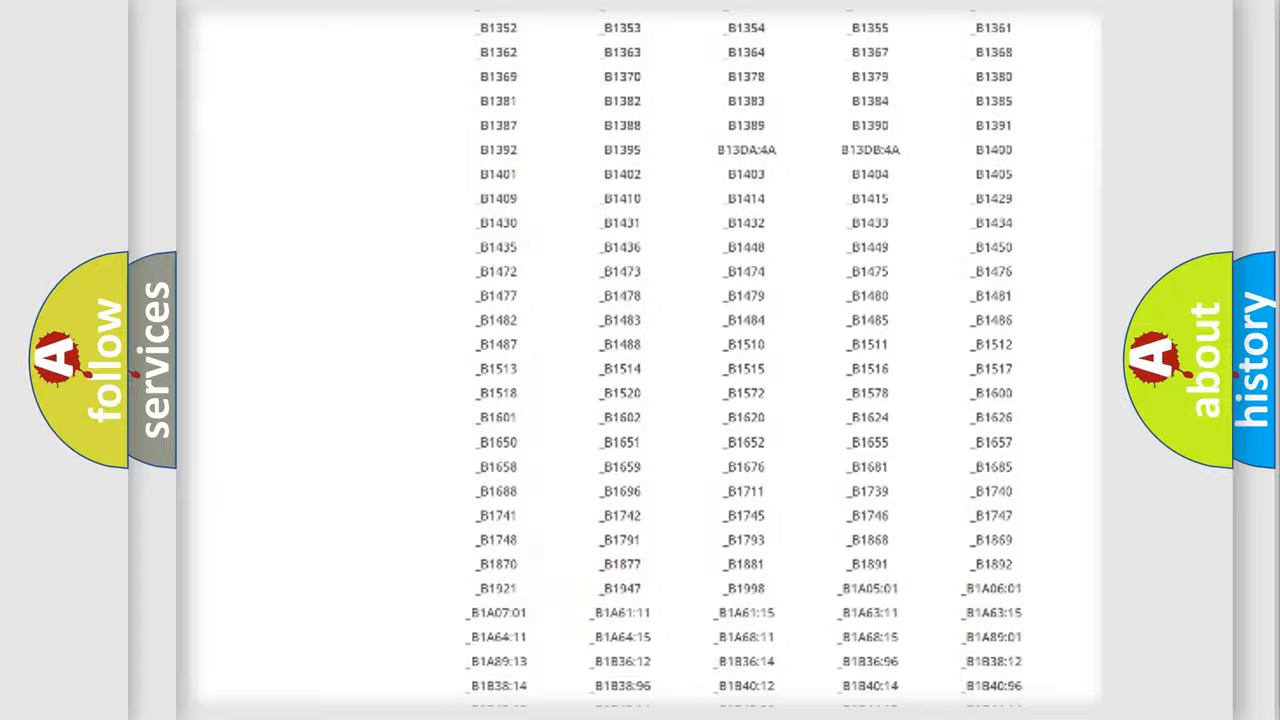